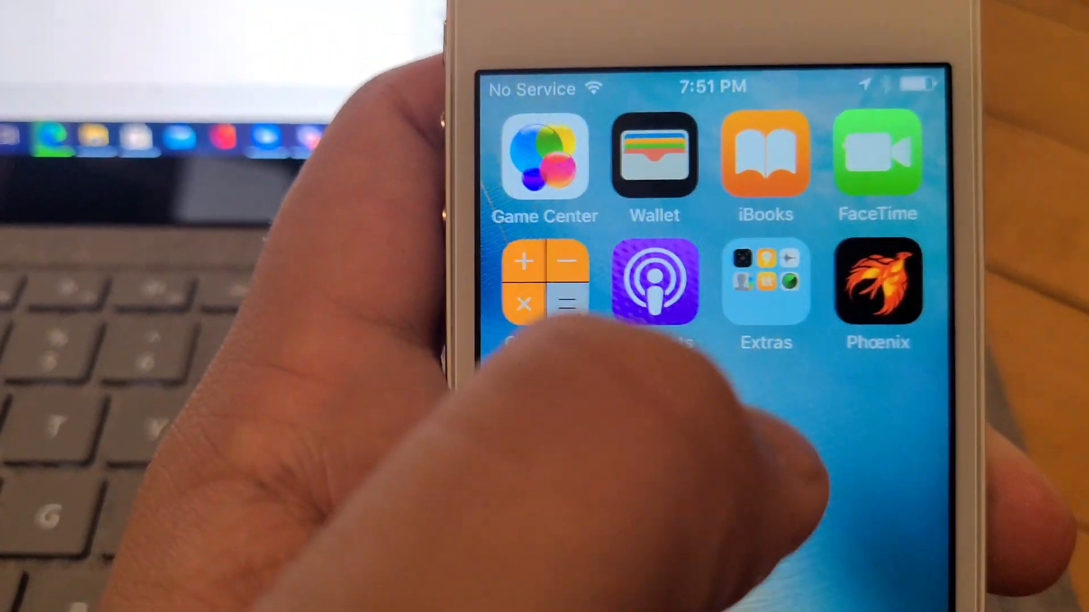
Launch Phoenix to jailbreak the iPhone 4 and dismiss the Free Mixtape Available alert.
click(878, 282)
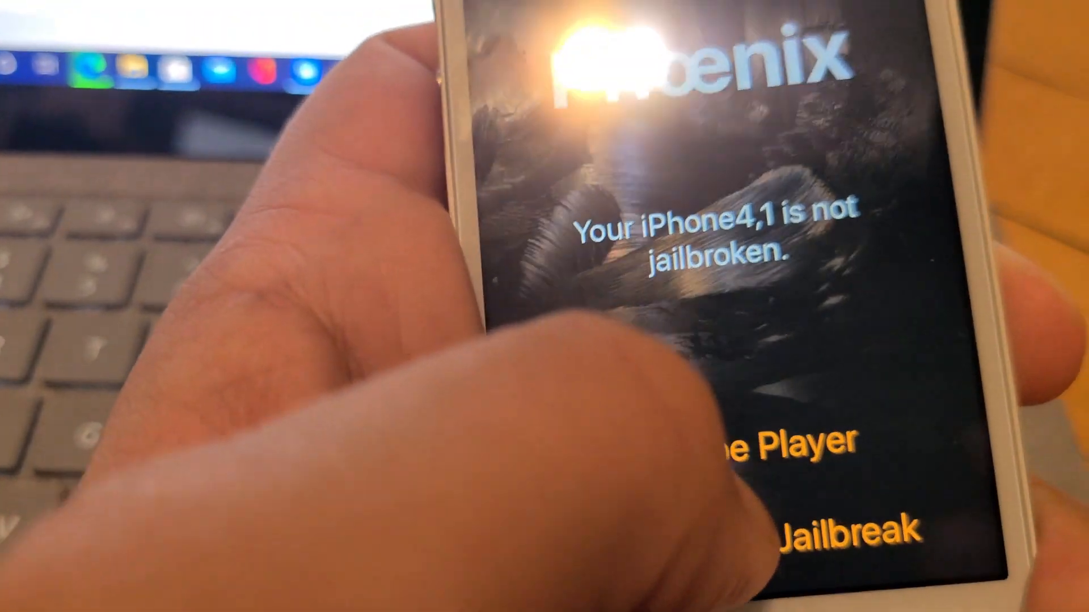
scroll(down, 3)
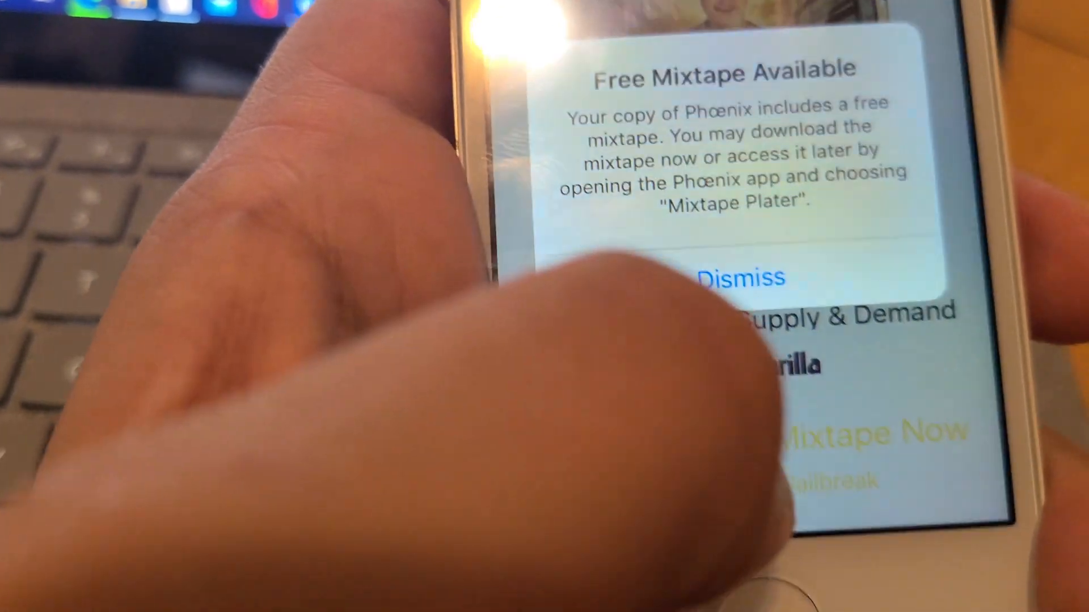
click(734, 277)
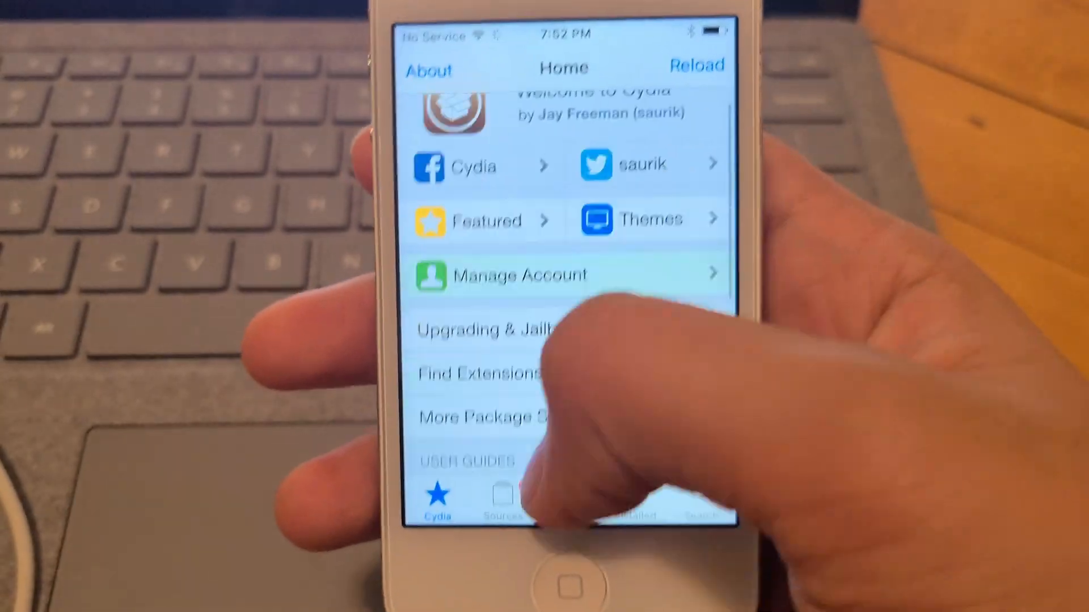
Wait on Cydia's Home tab for the 2 Essential Upgrades alert to appear.
click(696, 66)
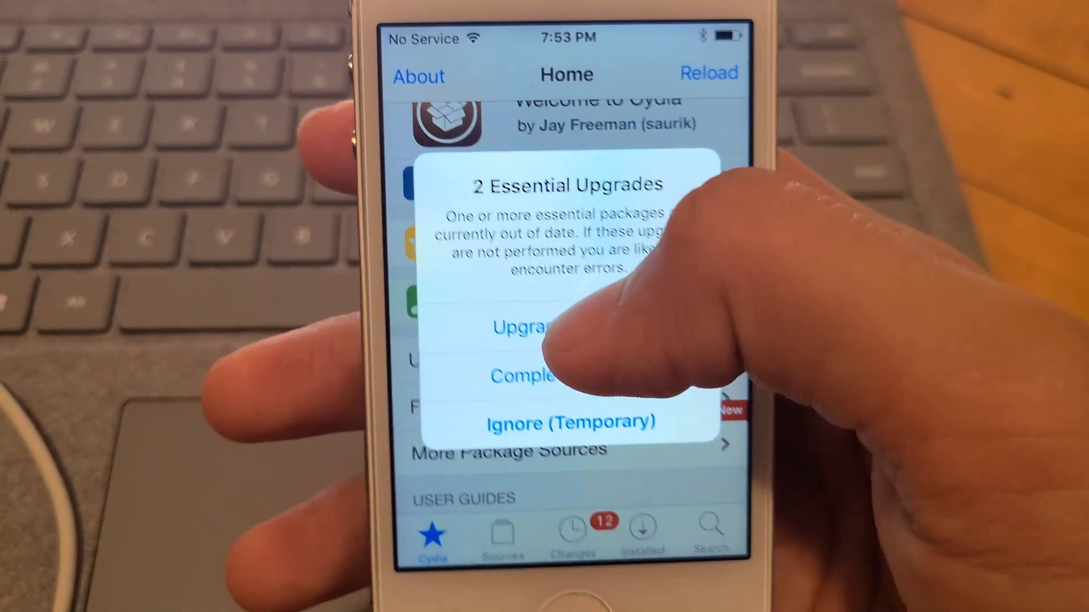
Upgrade Essential and confirm downloading APT, Cydia Installer, Debian Packager and Tape Archive.
click(531, 326)
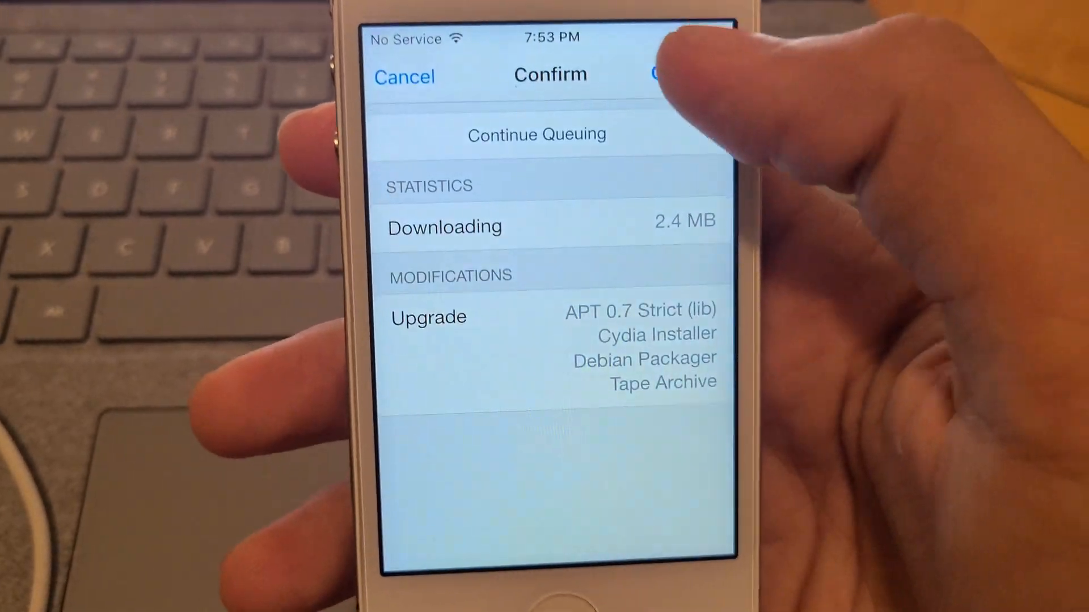
click(667, 75)
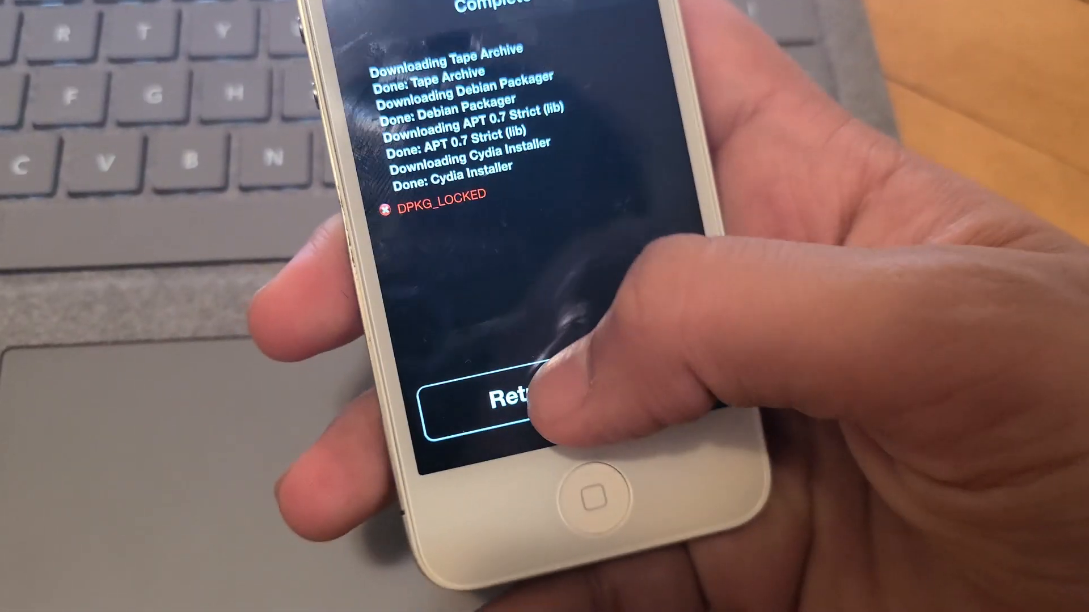
Return to Cydia and reach the Enter Cydia/APT URL prompt from the Sources list.
click(507, 397)
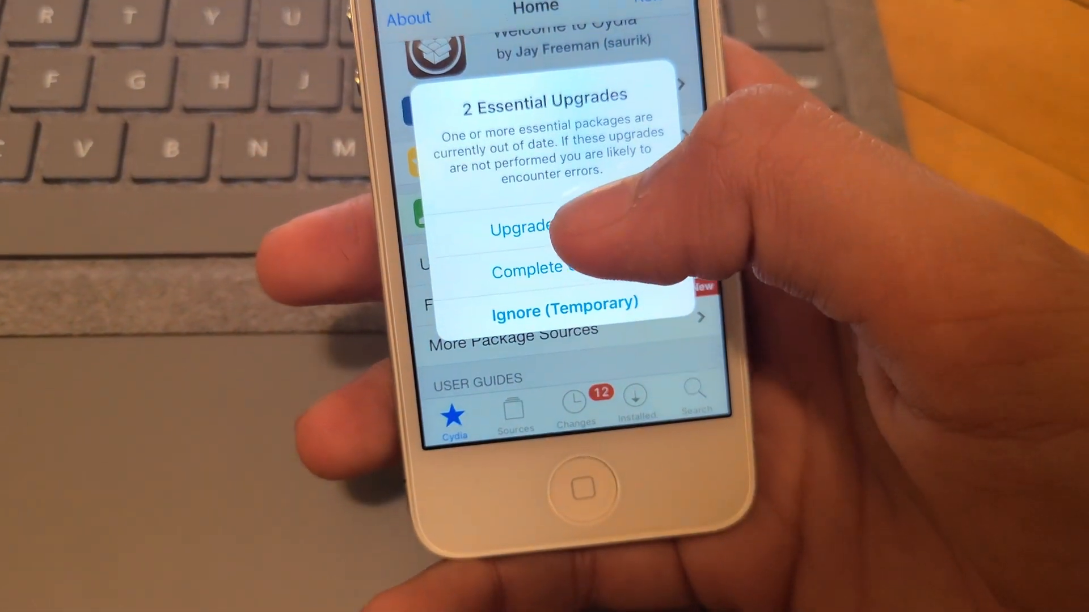
click(521, 228)
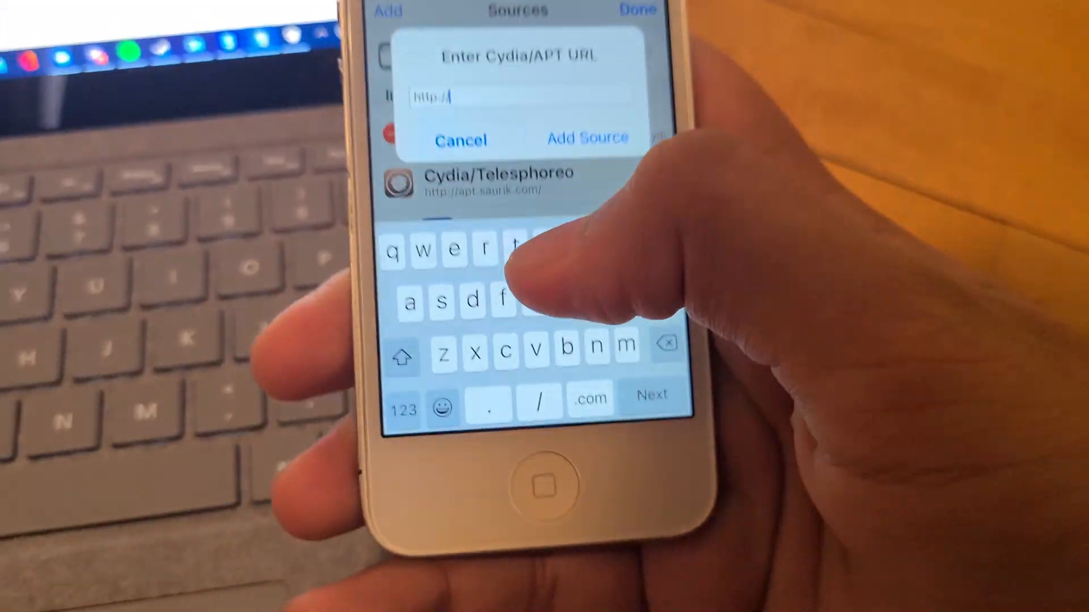
Enter a partial tihmstar repo address, then cancel back to the Sources list.
text(ti)
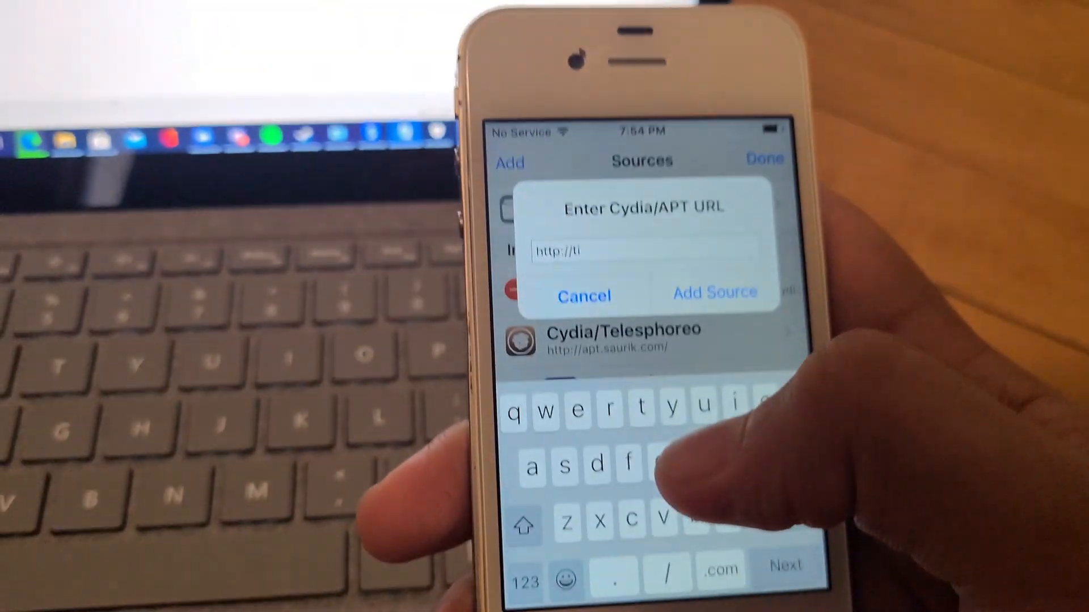
text(hmstar.n)
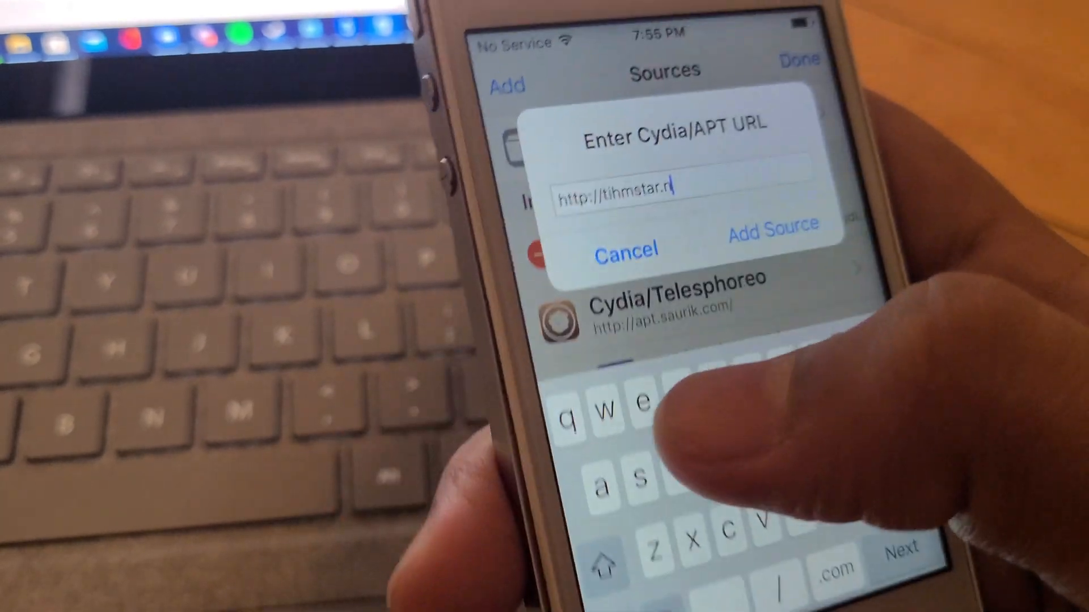
click(773, 230)
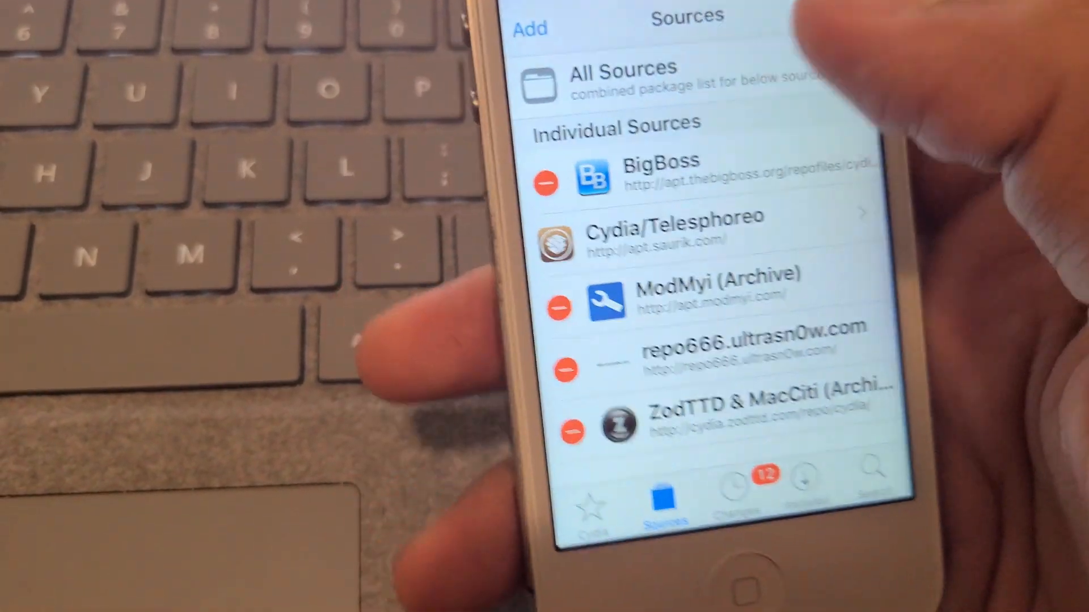
Enter the tihmstar repo URL again and add it as a source for Cydia to verify.
click(530, 27)
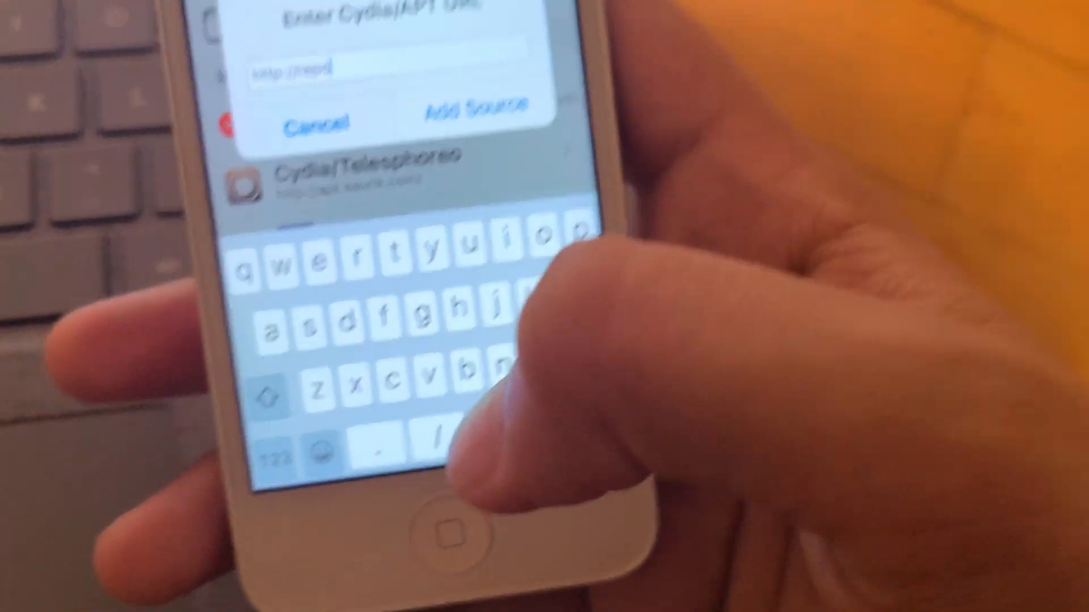
text(t)
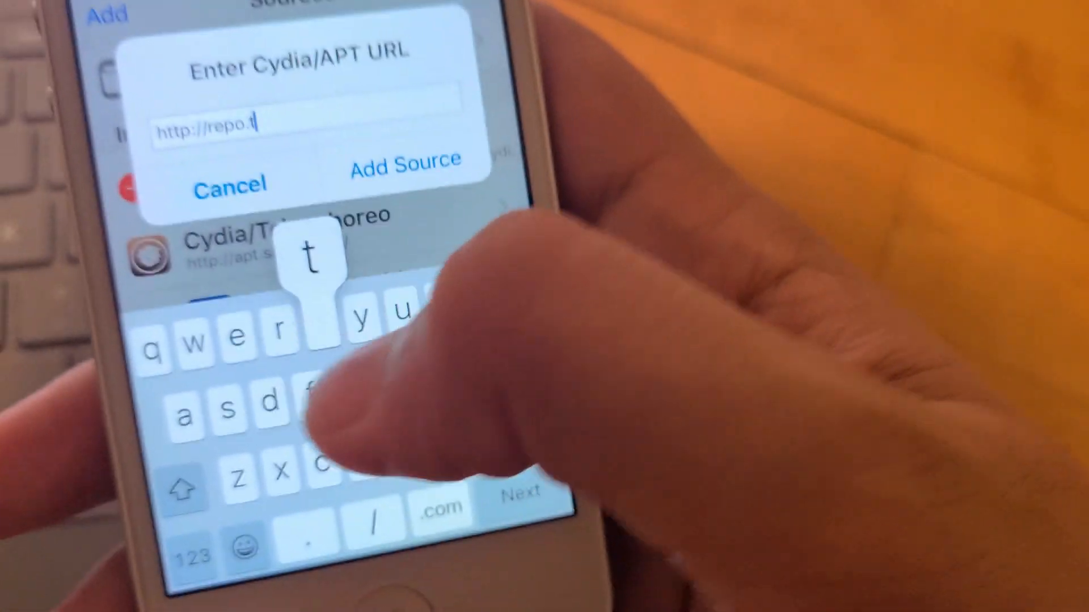
text(ihmstar.net/)
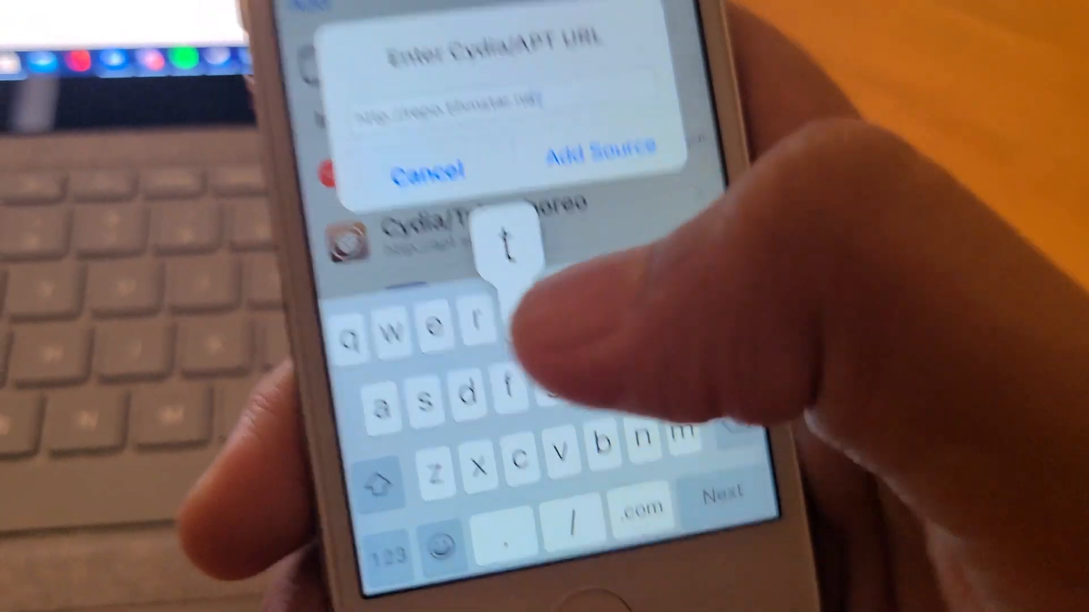
click(596, 148)
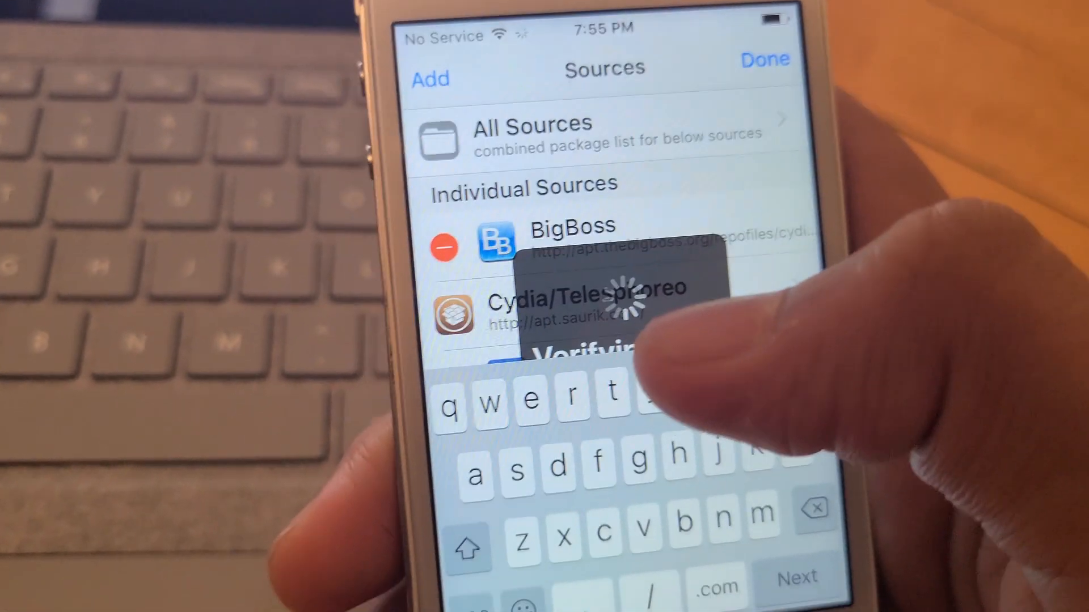